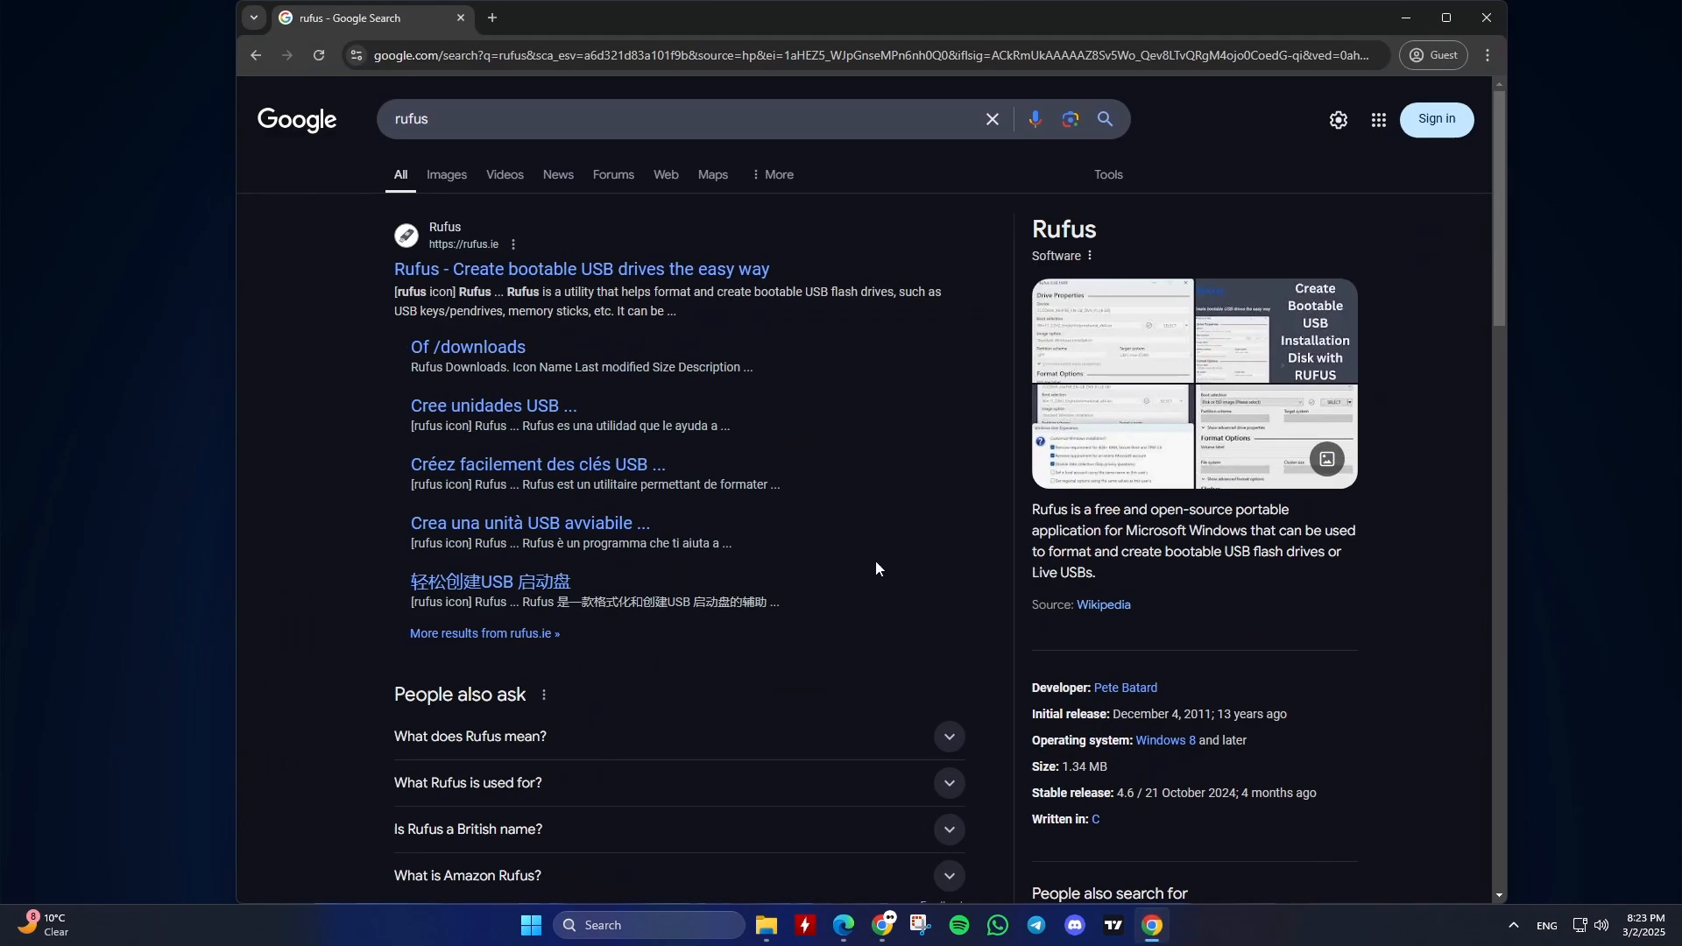
Download the portable rufus-4.6p.exe release from the official rufus.ie site.
left_click(579, 270)
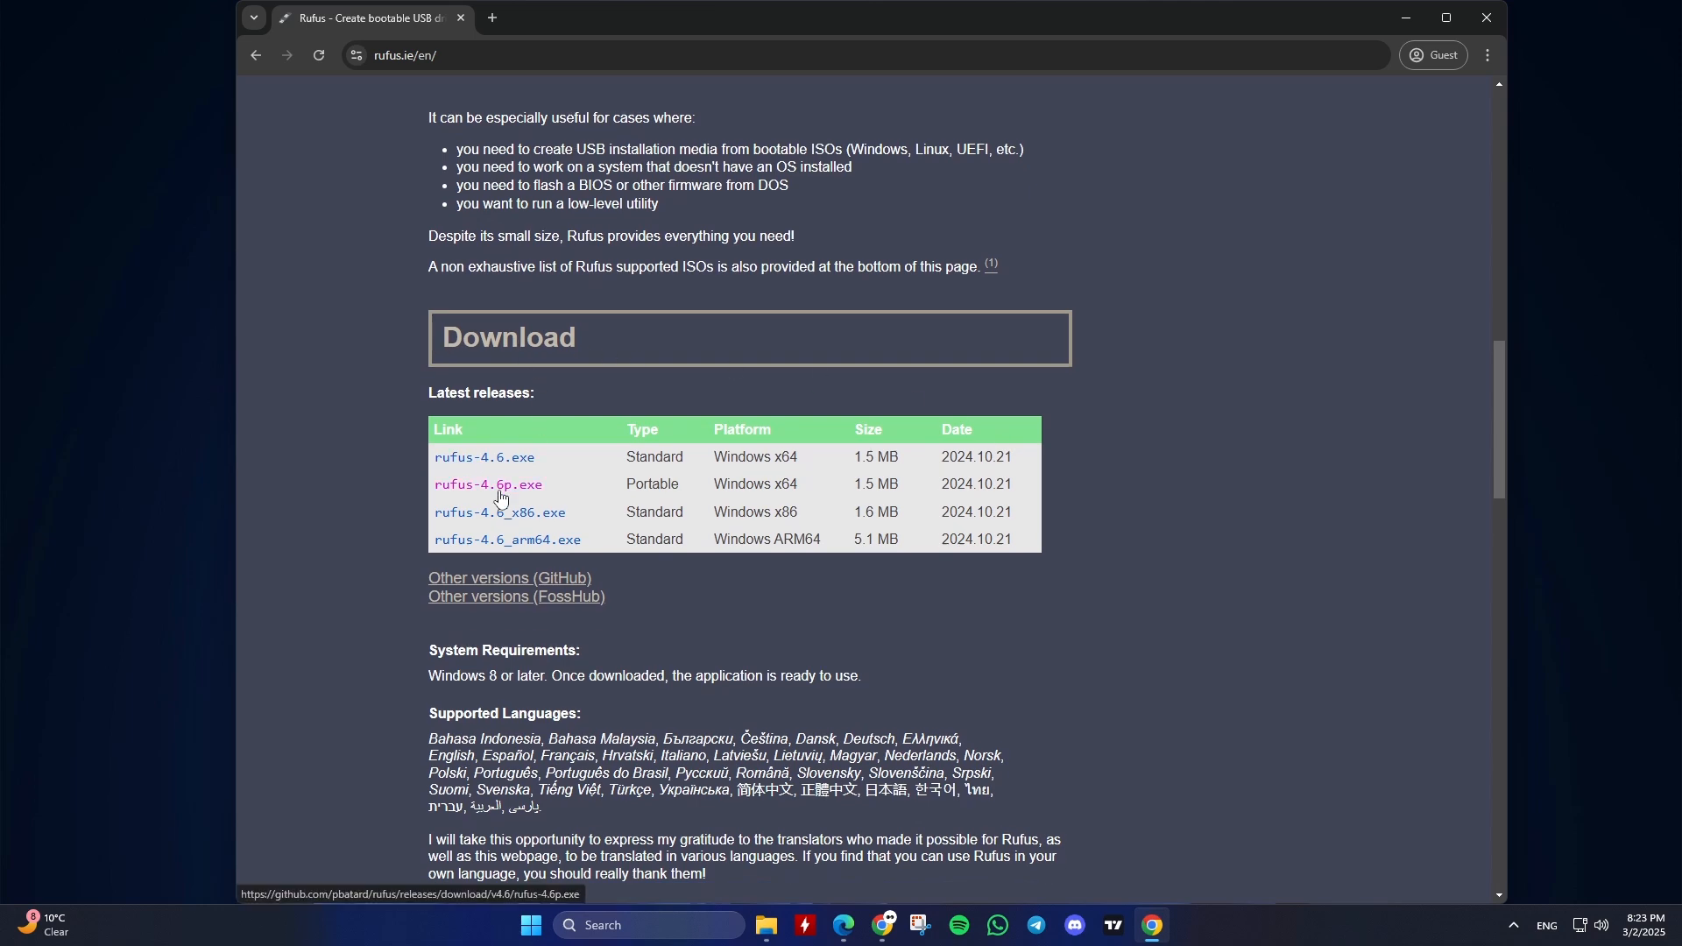
mouse_move(525, 491)
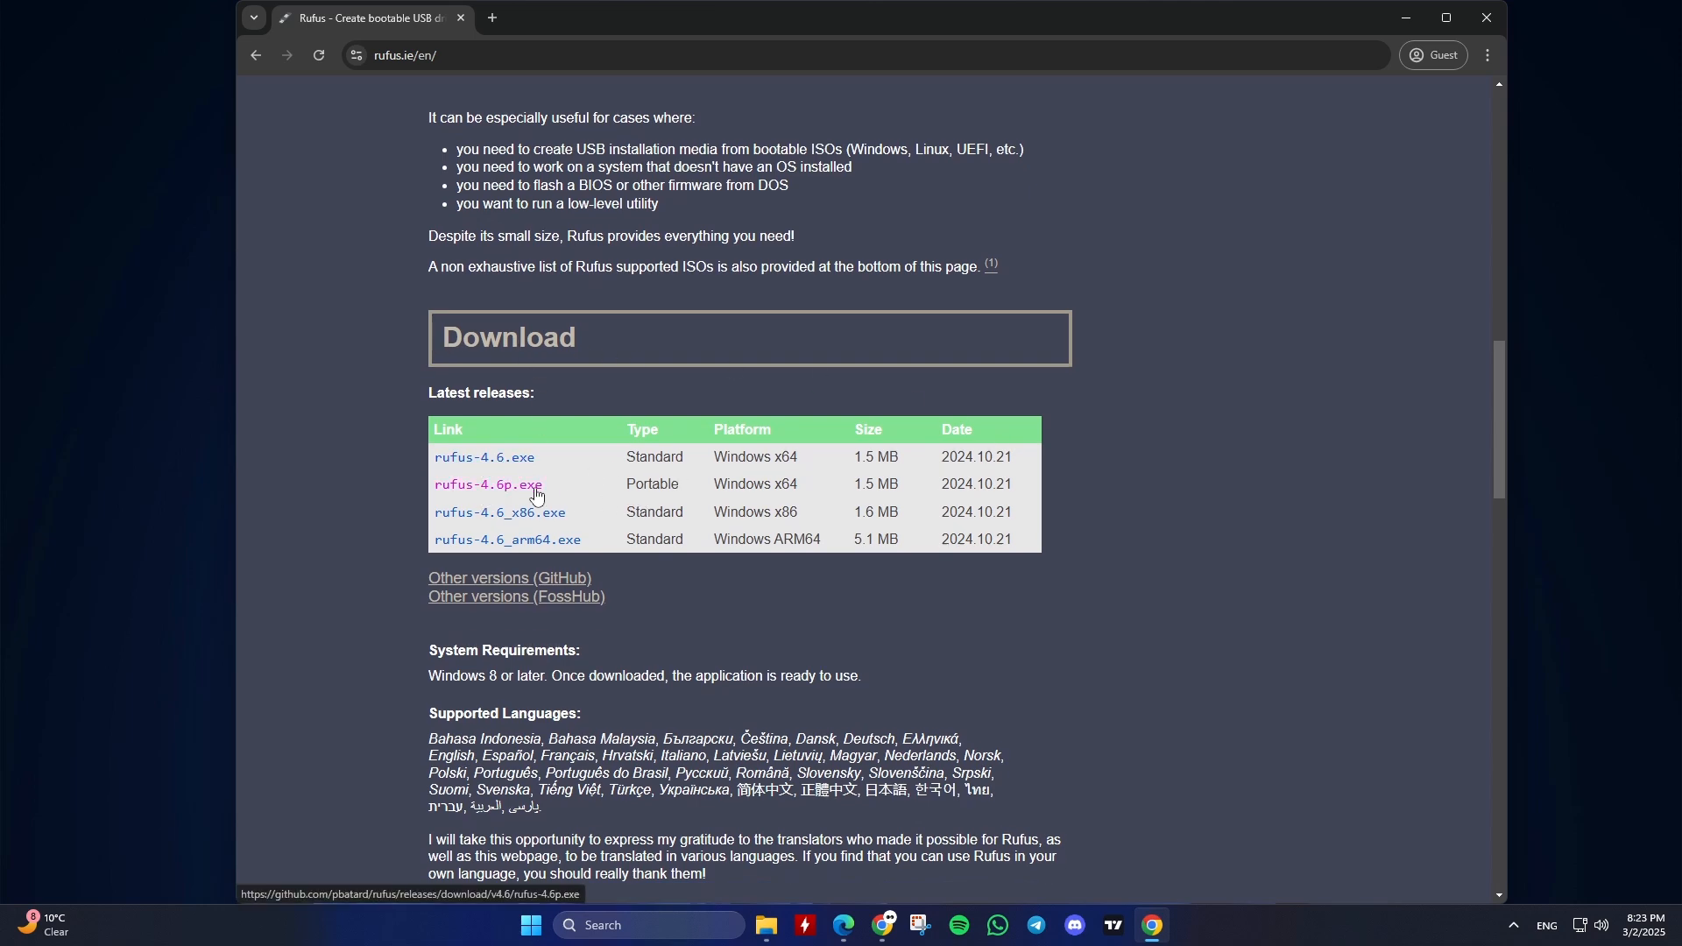
left_click(487, 484)
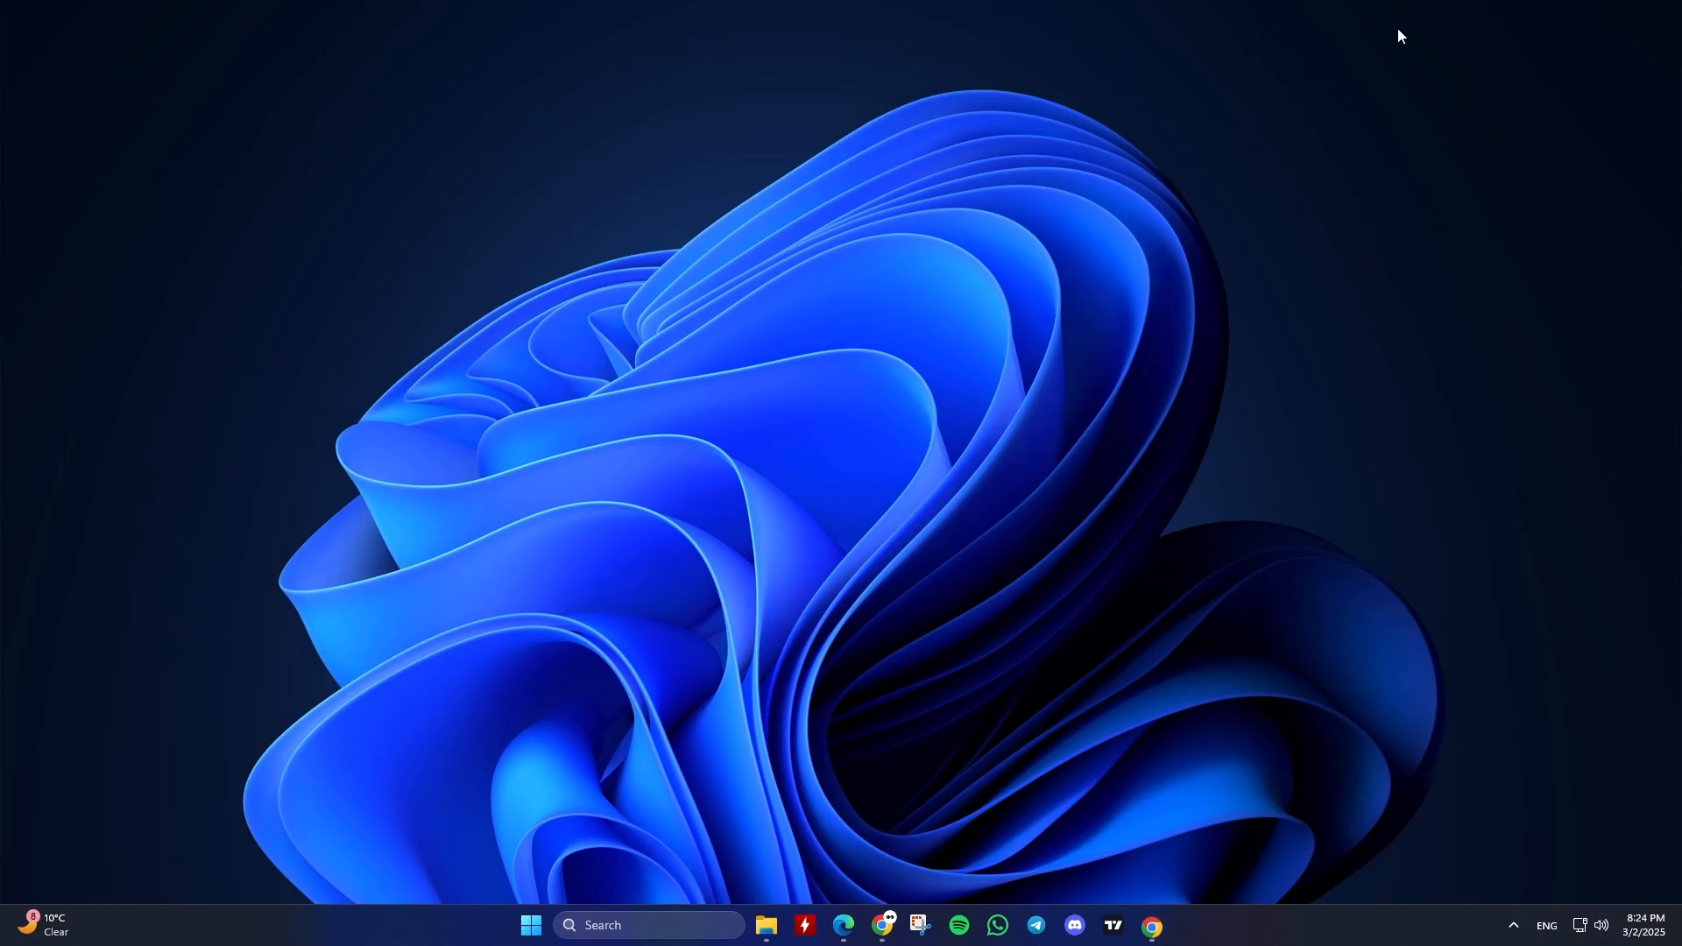
Launch rufus-4.6p.exe from the Downloads folder.
left_click(767, 924)
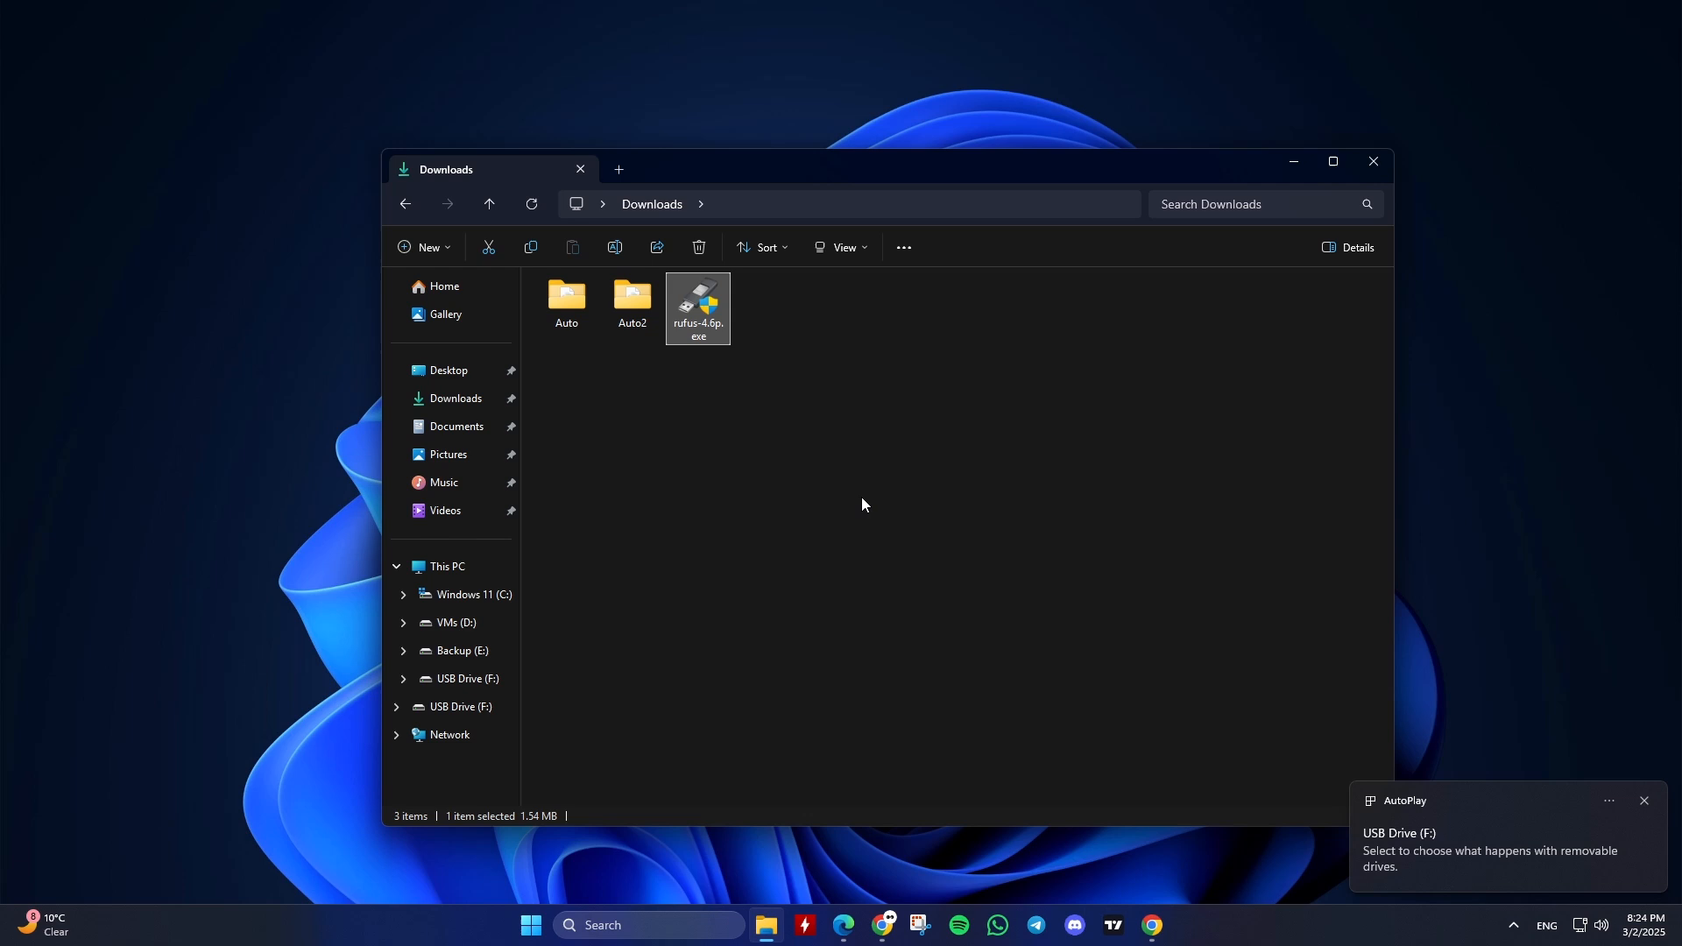
double_click(697, 298)
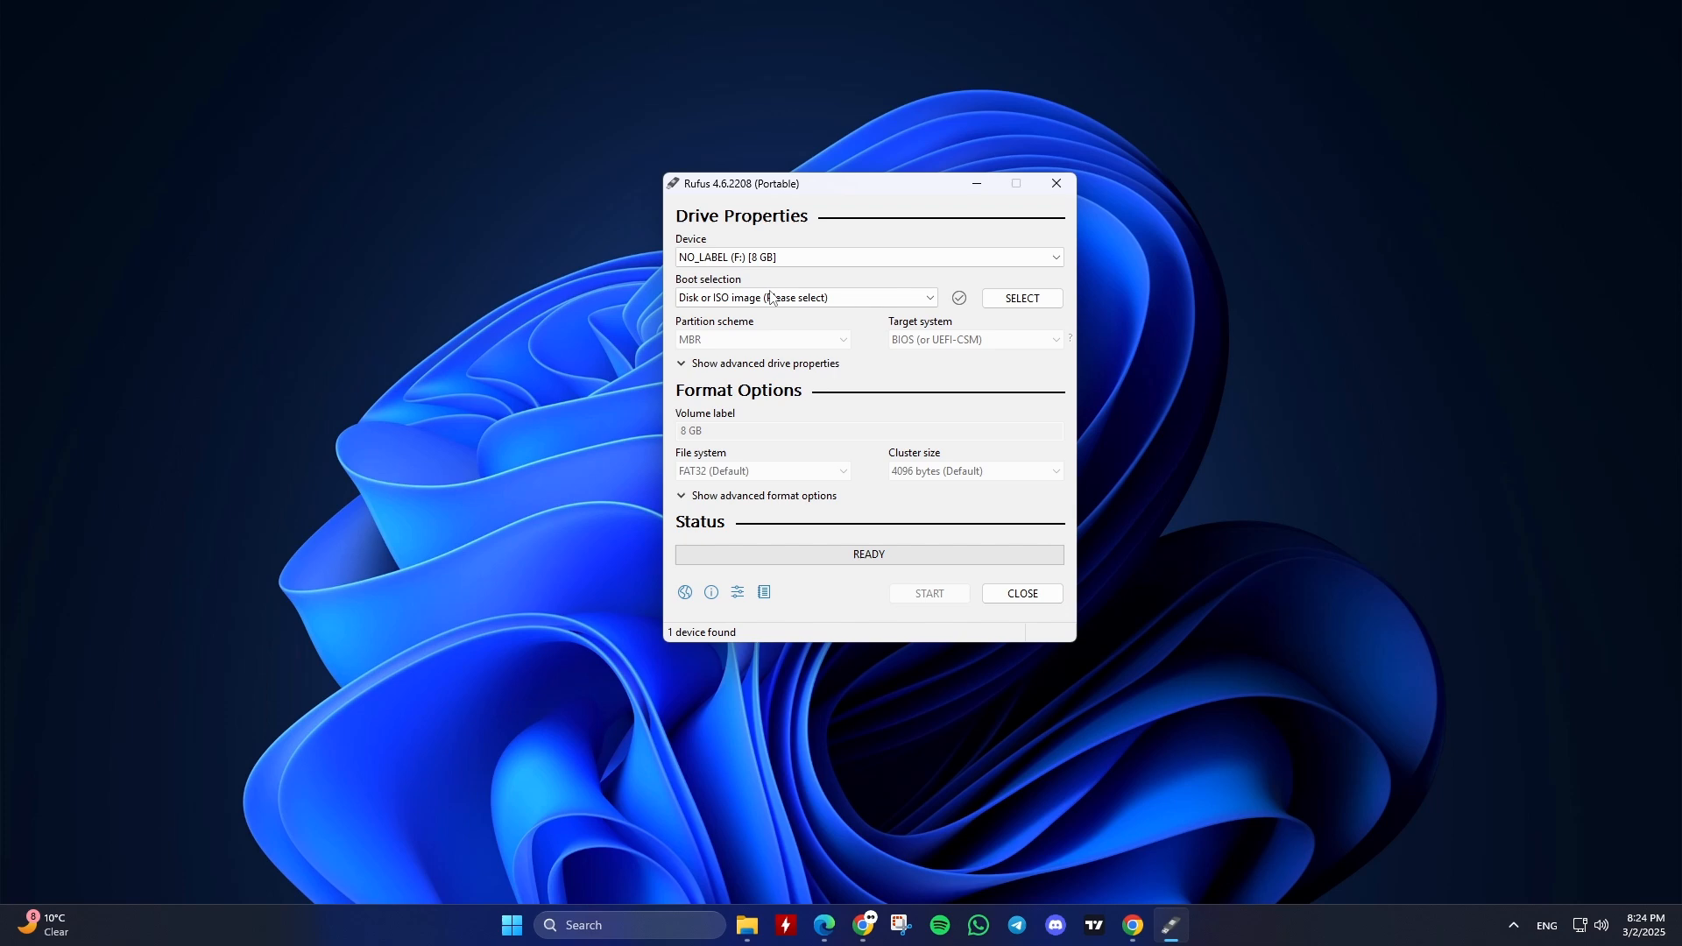
Load ArchLinux_2025.03.01_x86_64.iso as the boot image.
left_click(1021, 298)
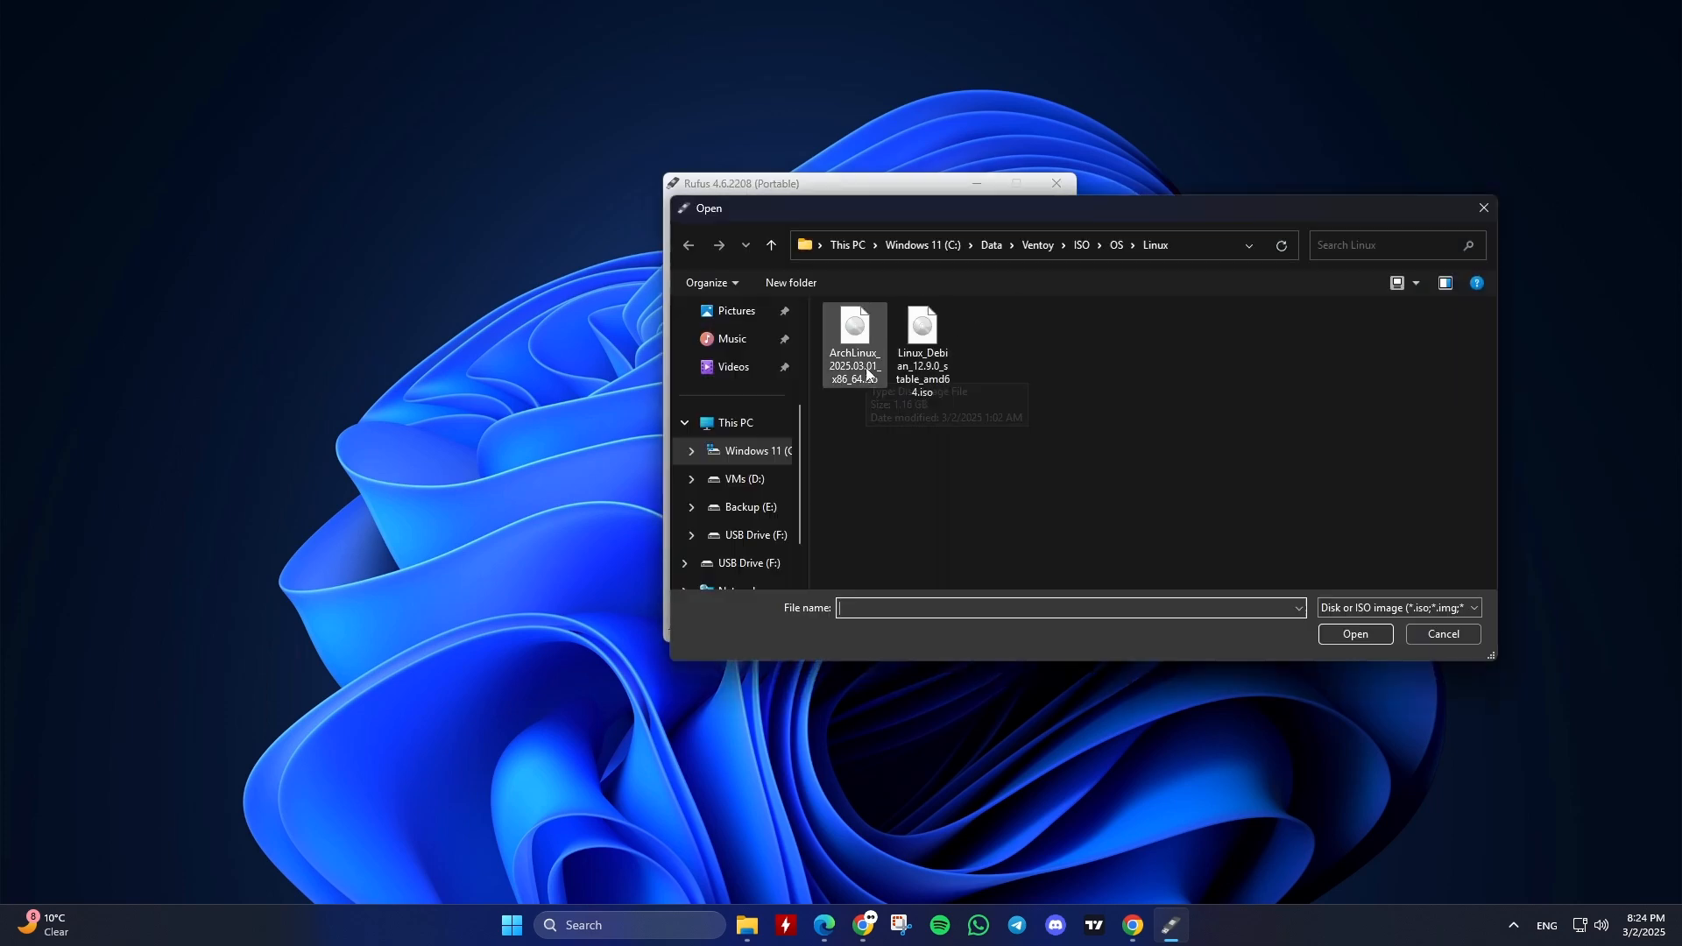
double_click(854, 333)
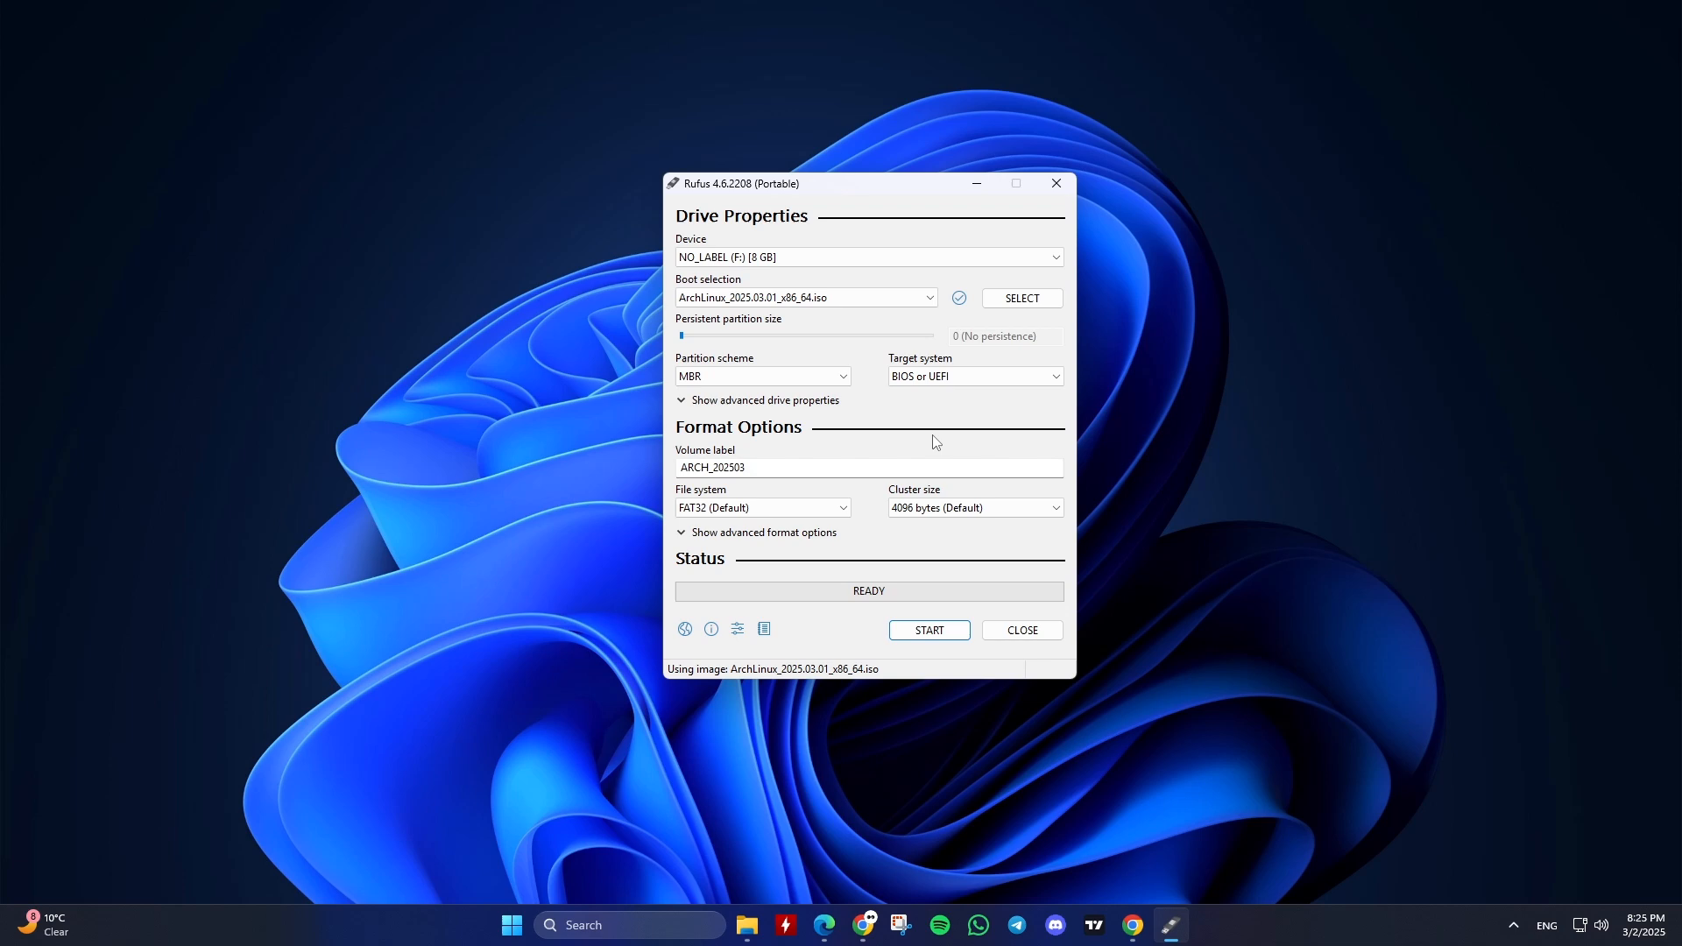
mouse_move(892, 440)
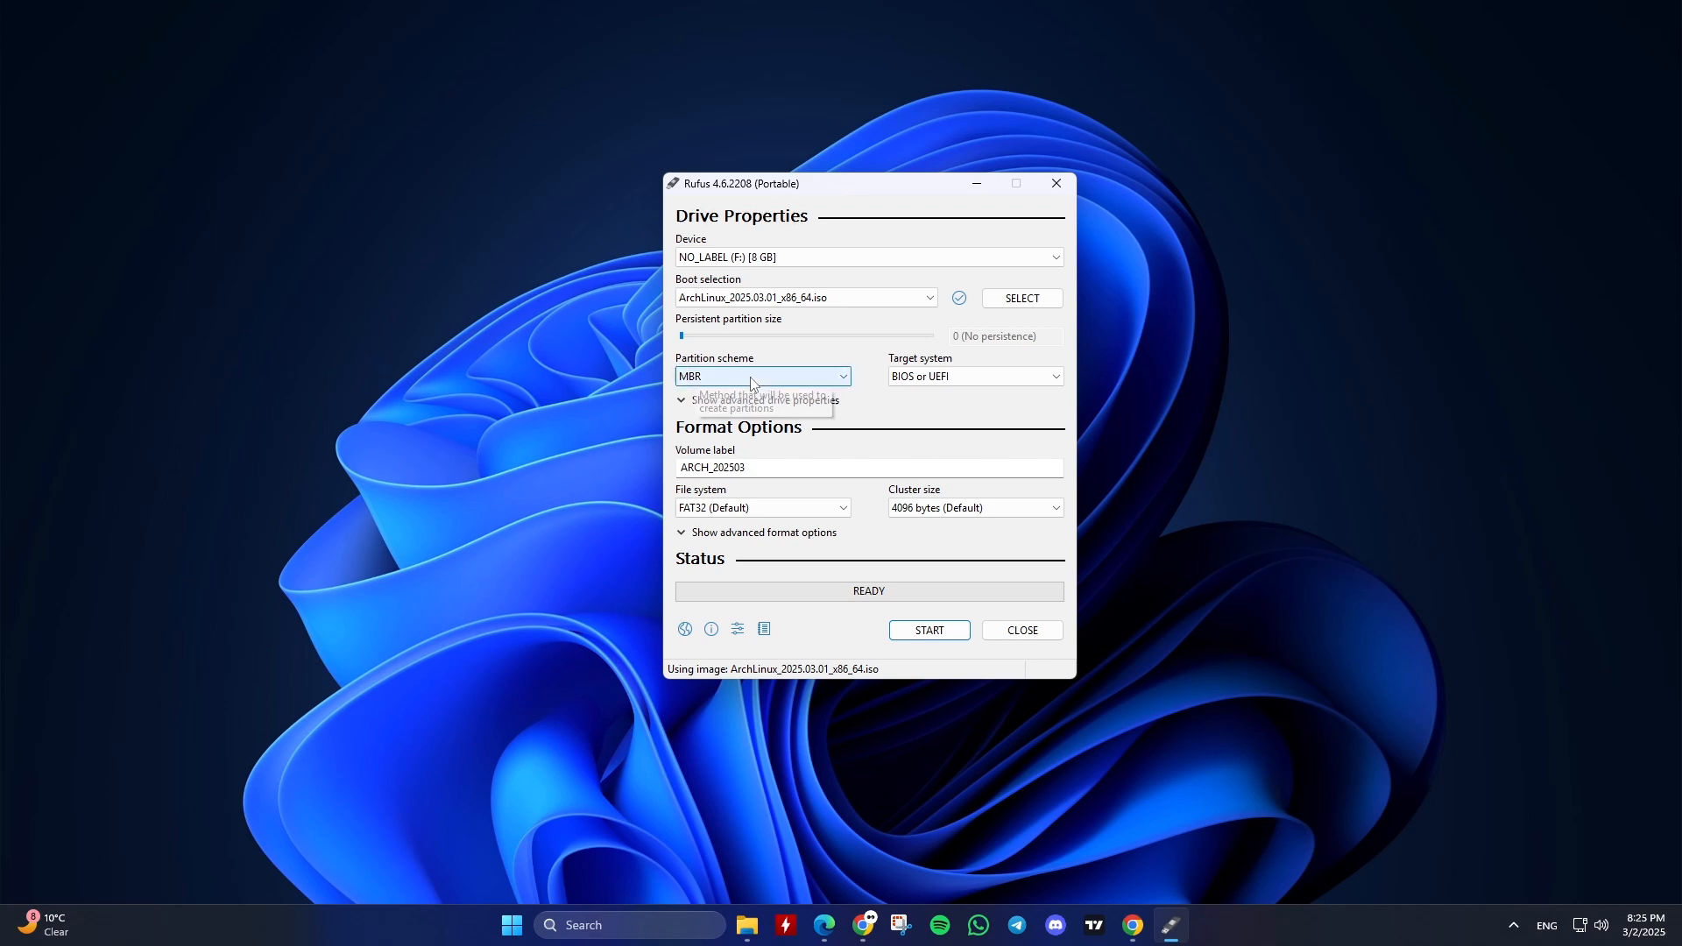
Set the partition scheme to GPT for a UEFI (non CSM) target and begin editing the volume label.
left_click(762, 375)
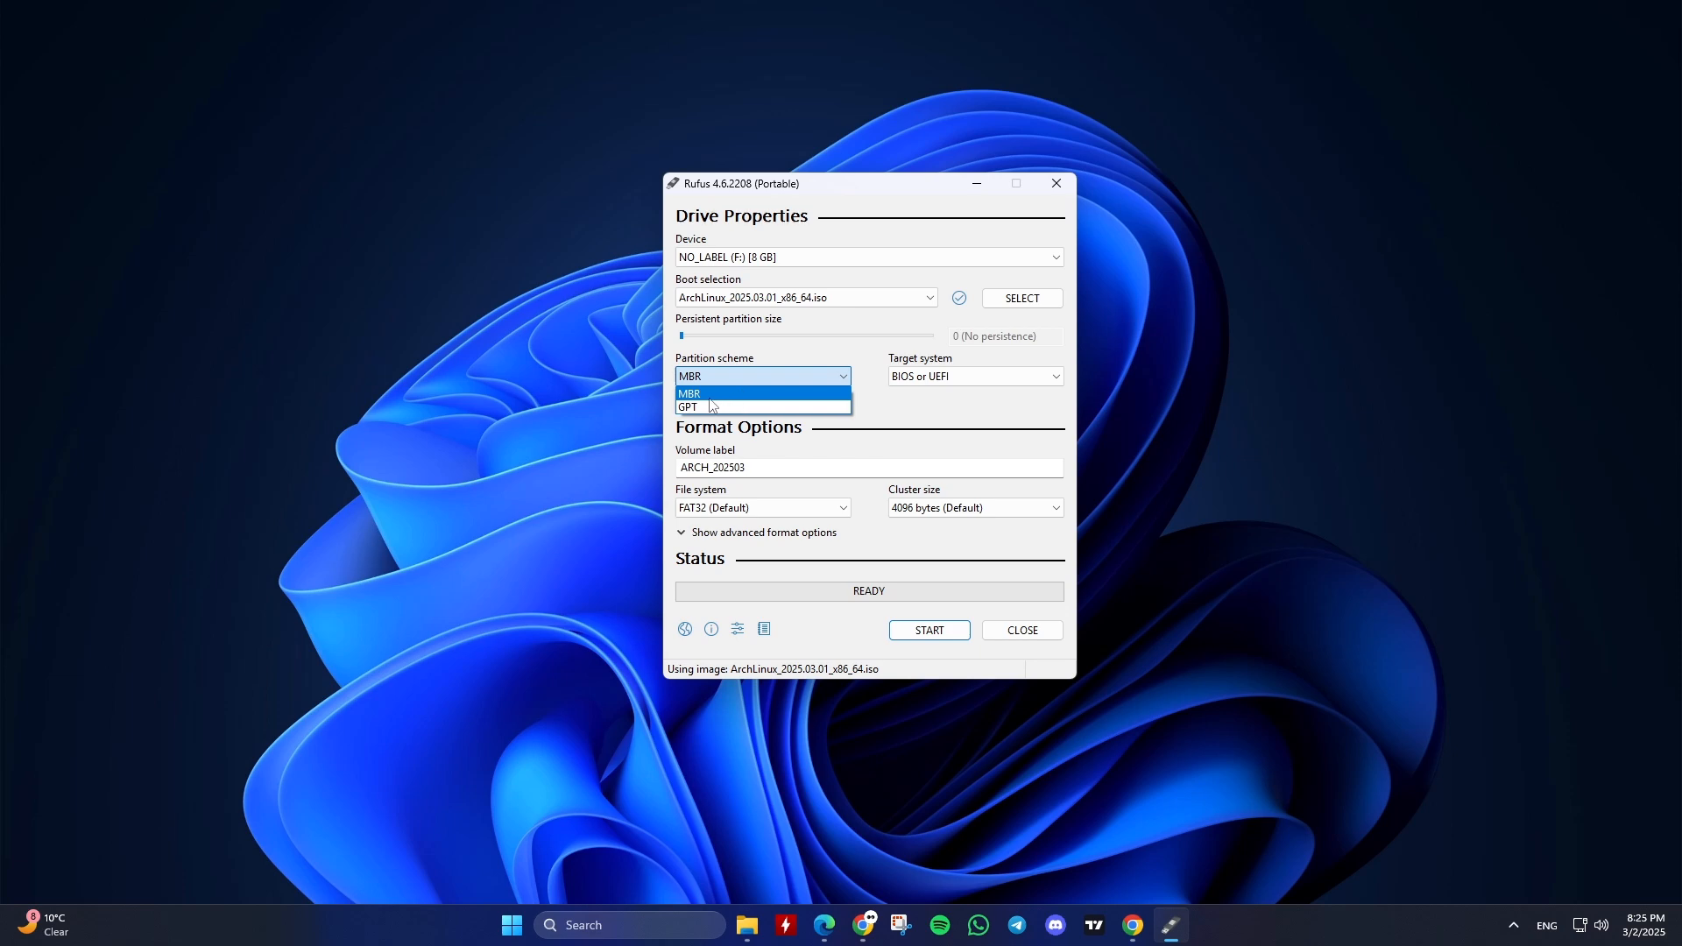
mouse_move(717, 412)
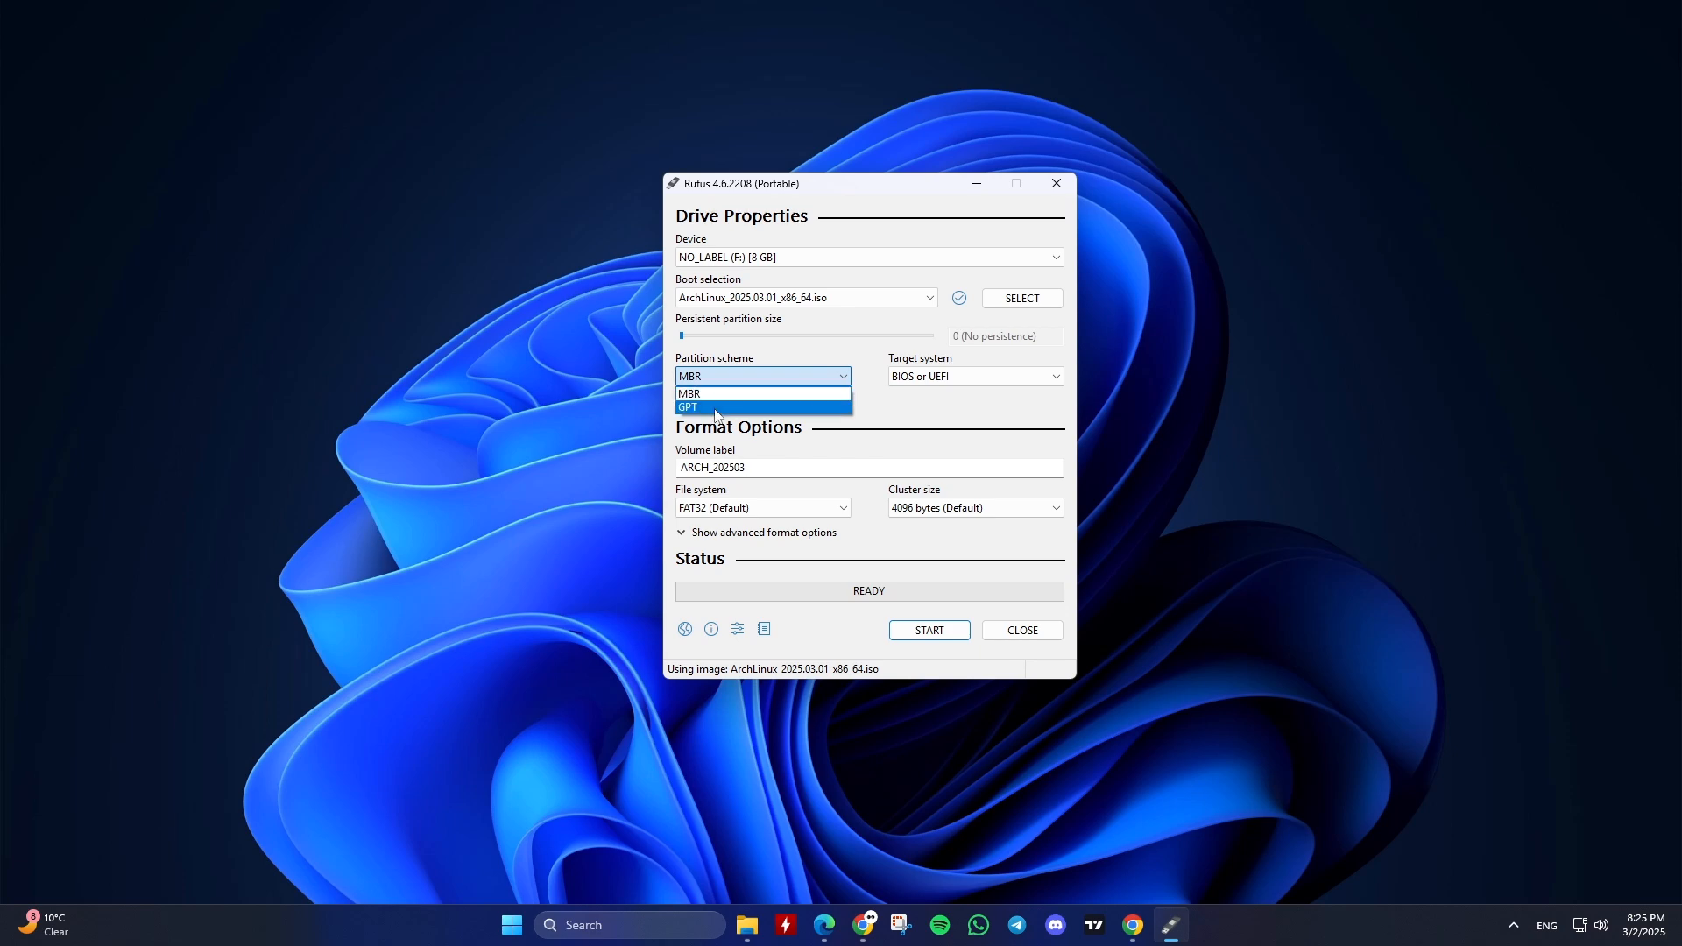
left_click(708, 406)
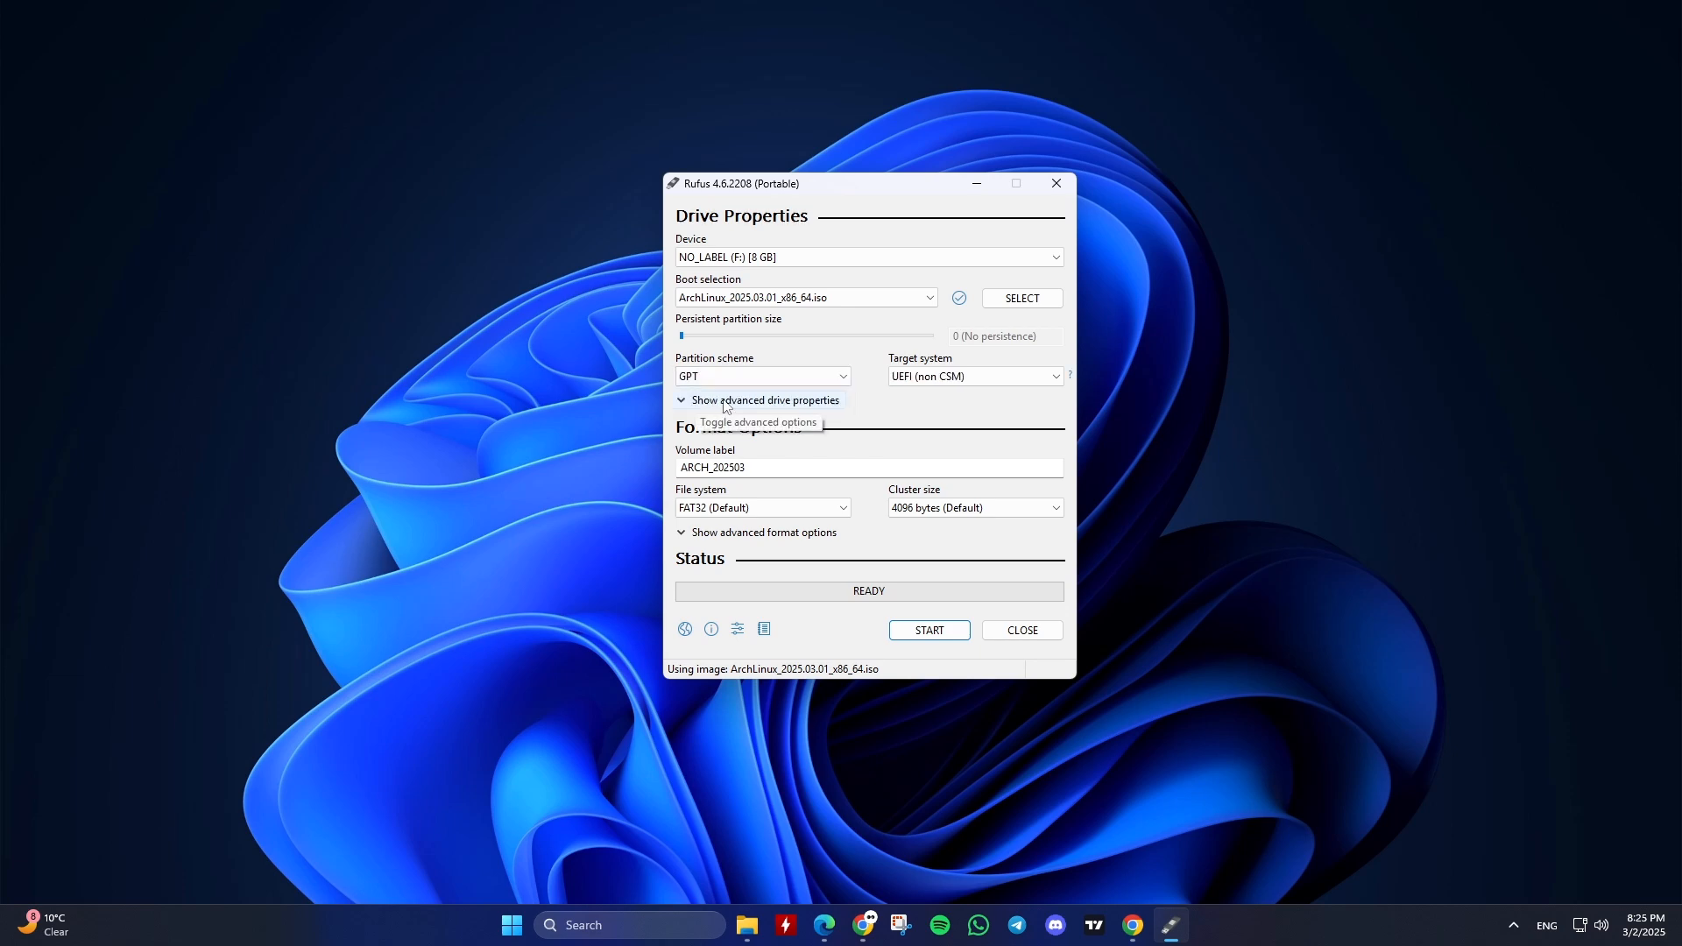
left_click(760, 375)
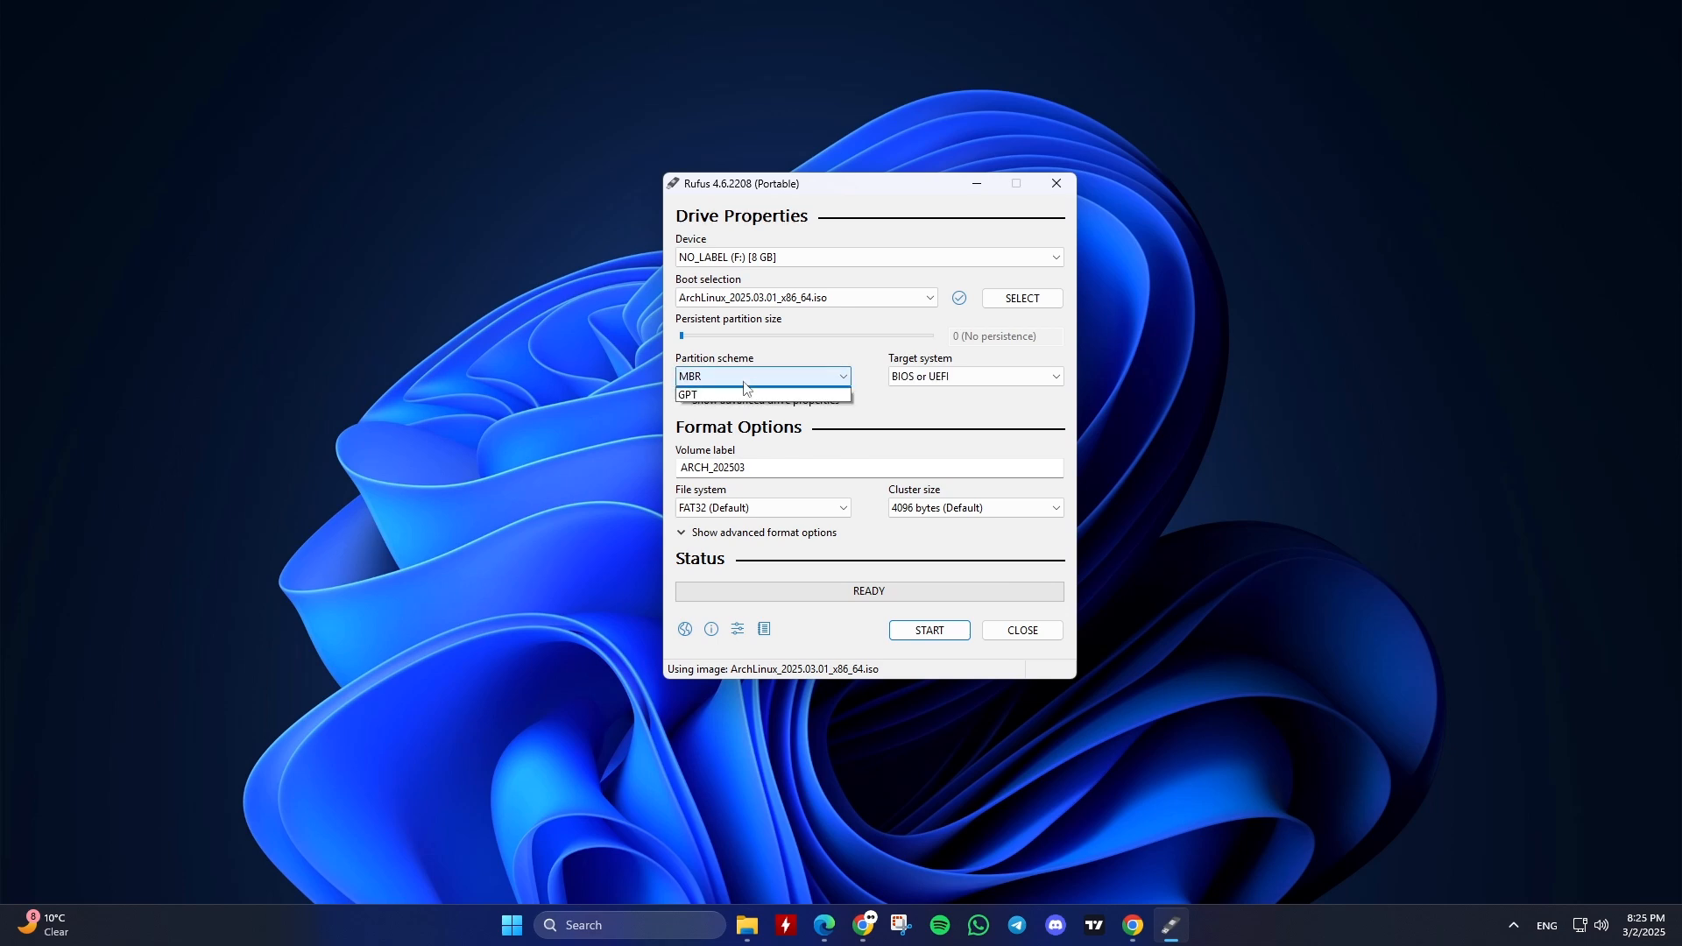
left_click(690, 394)
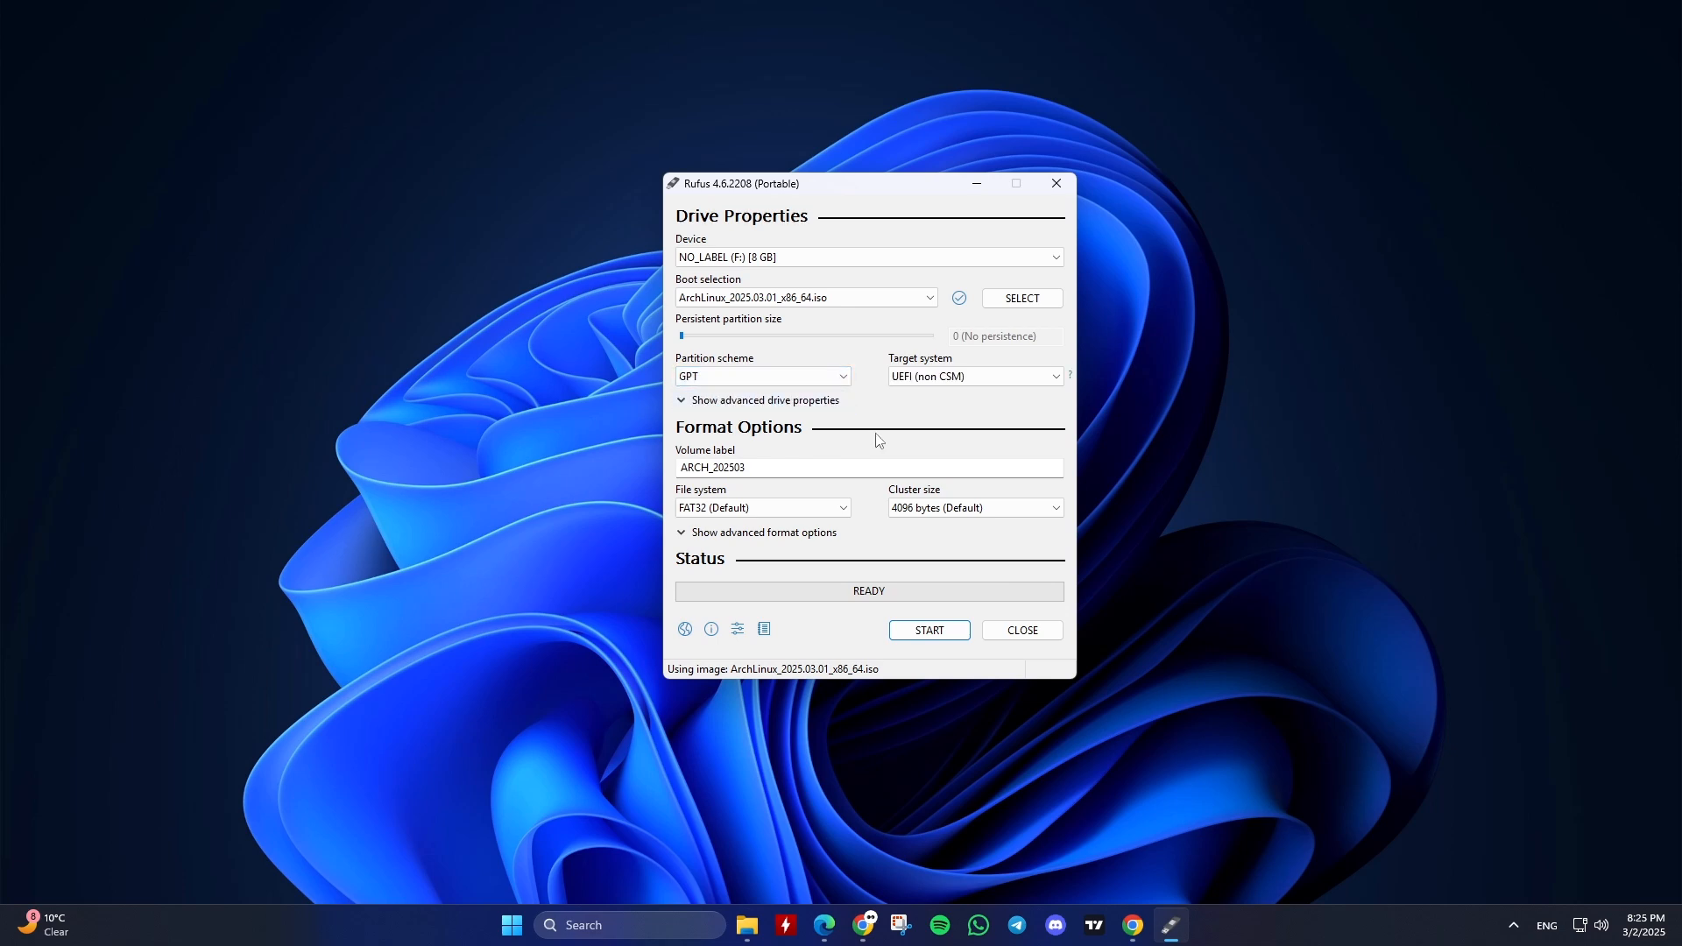
left_click(803, 466)
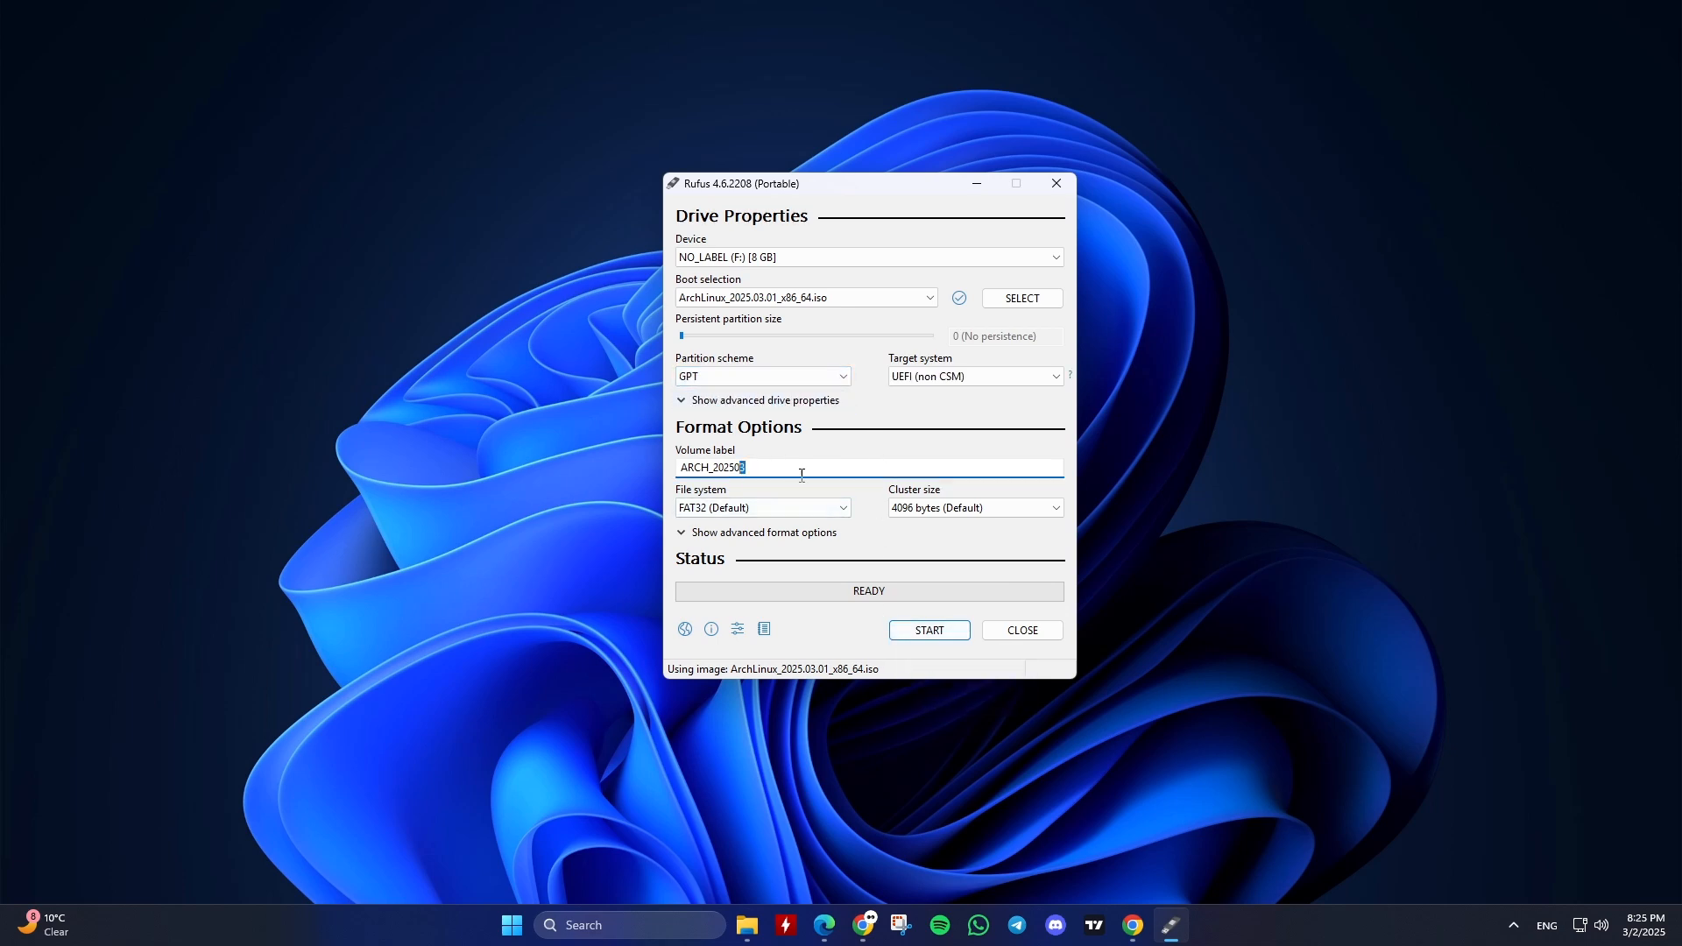
Start writing in ISO Image mode to the ARCH_2025 drive, confirming data erasure.
left_click(928, 629)
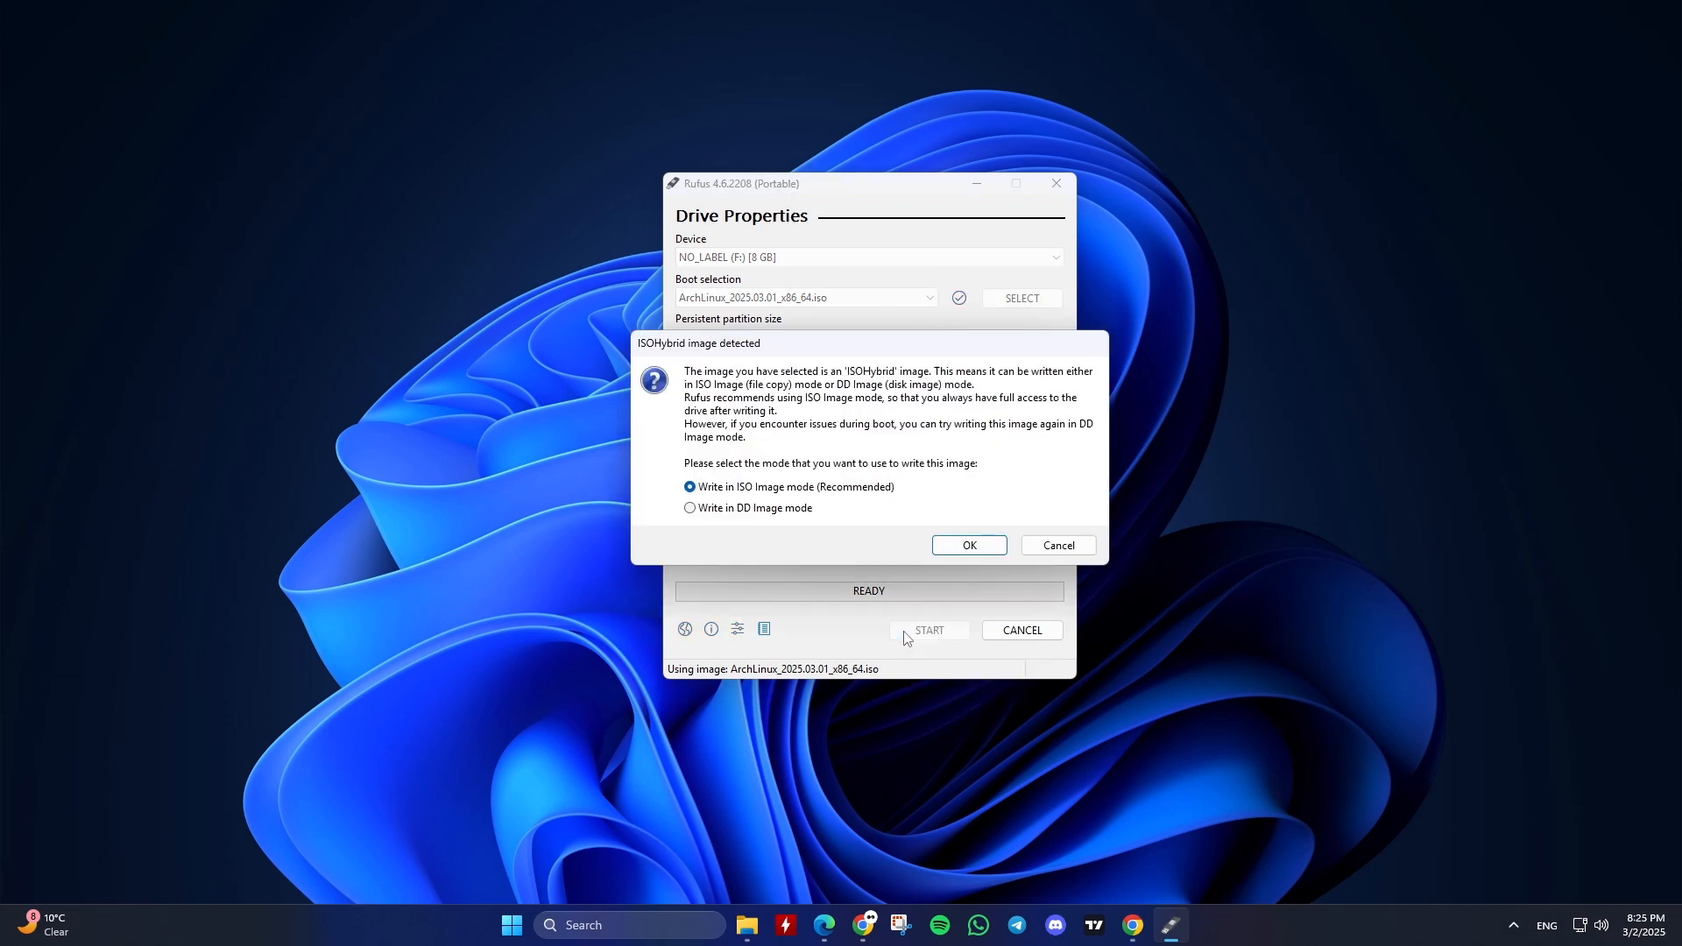
mouse_move(809, 519)
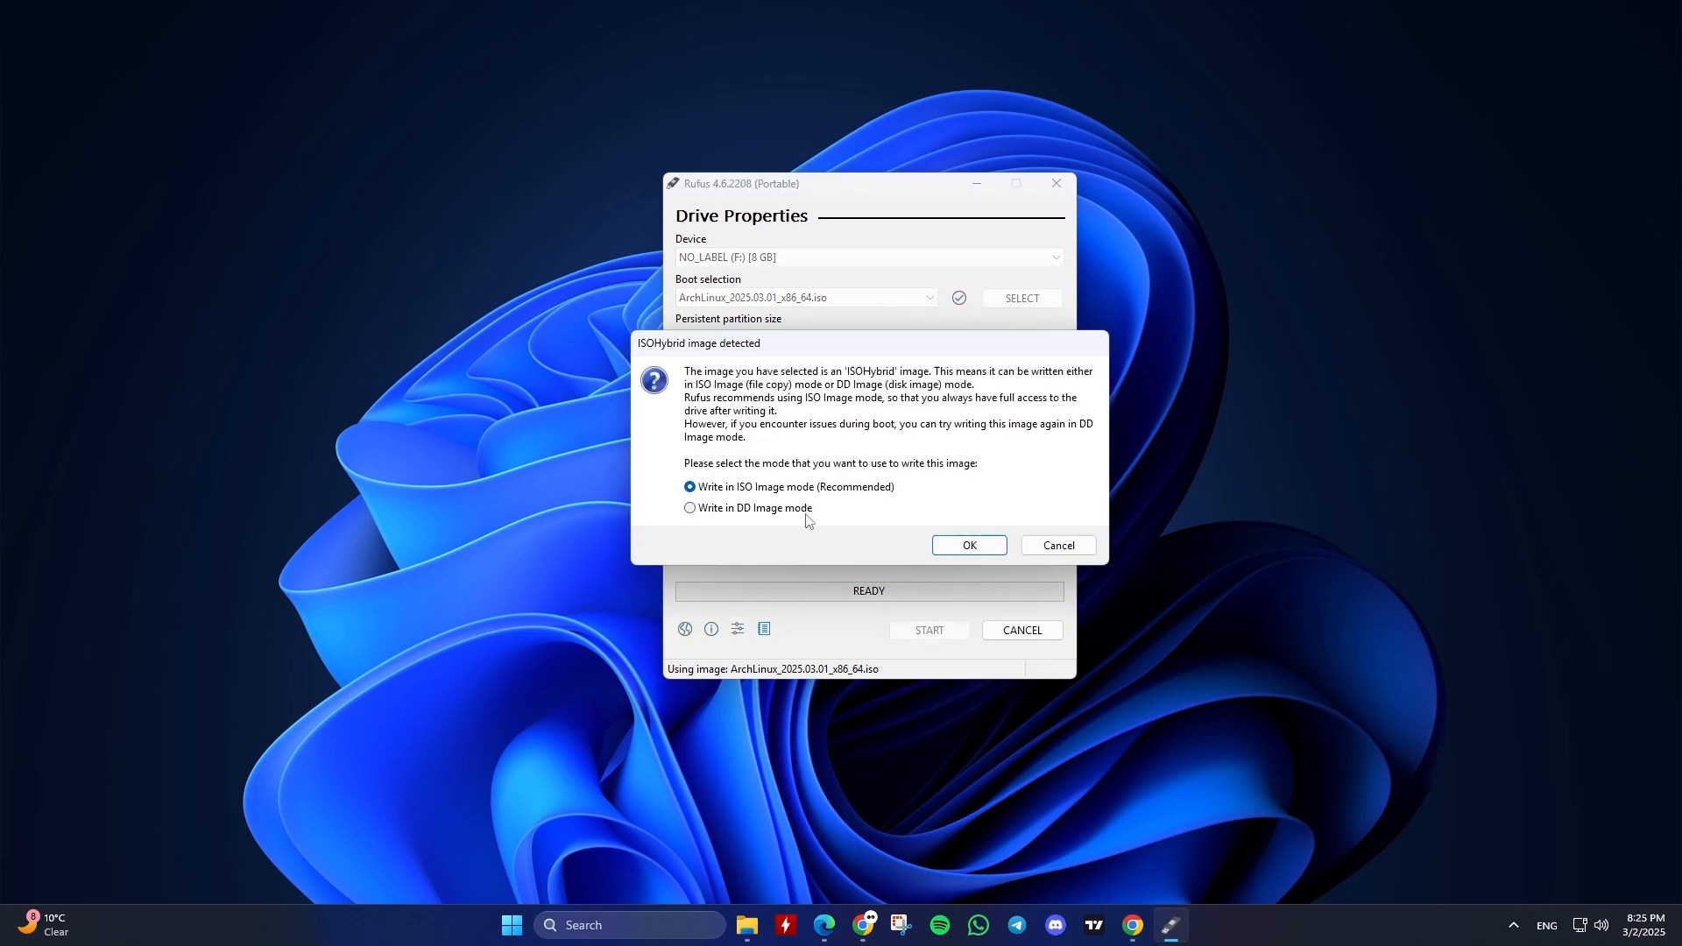
left_click(969, 545)
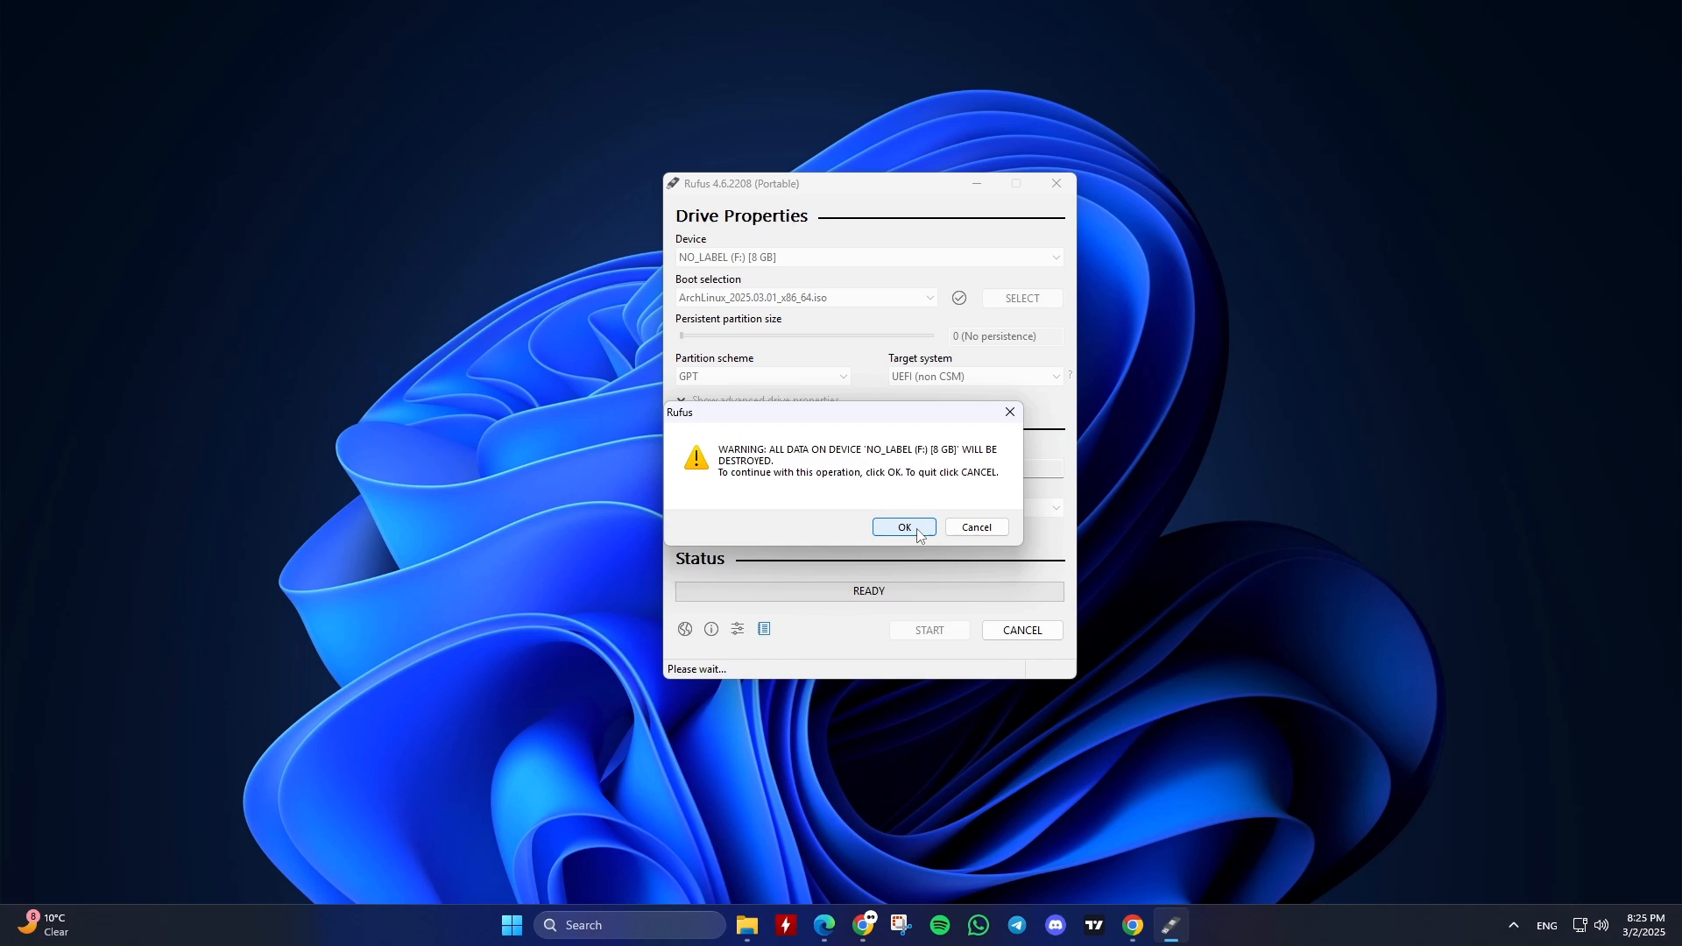
left_click(904, 525)
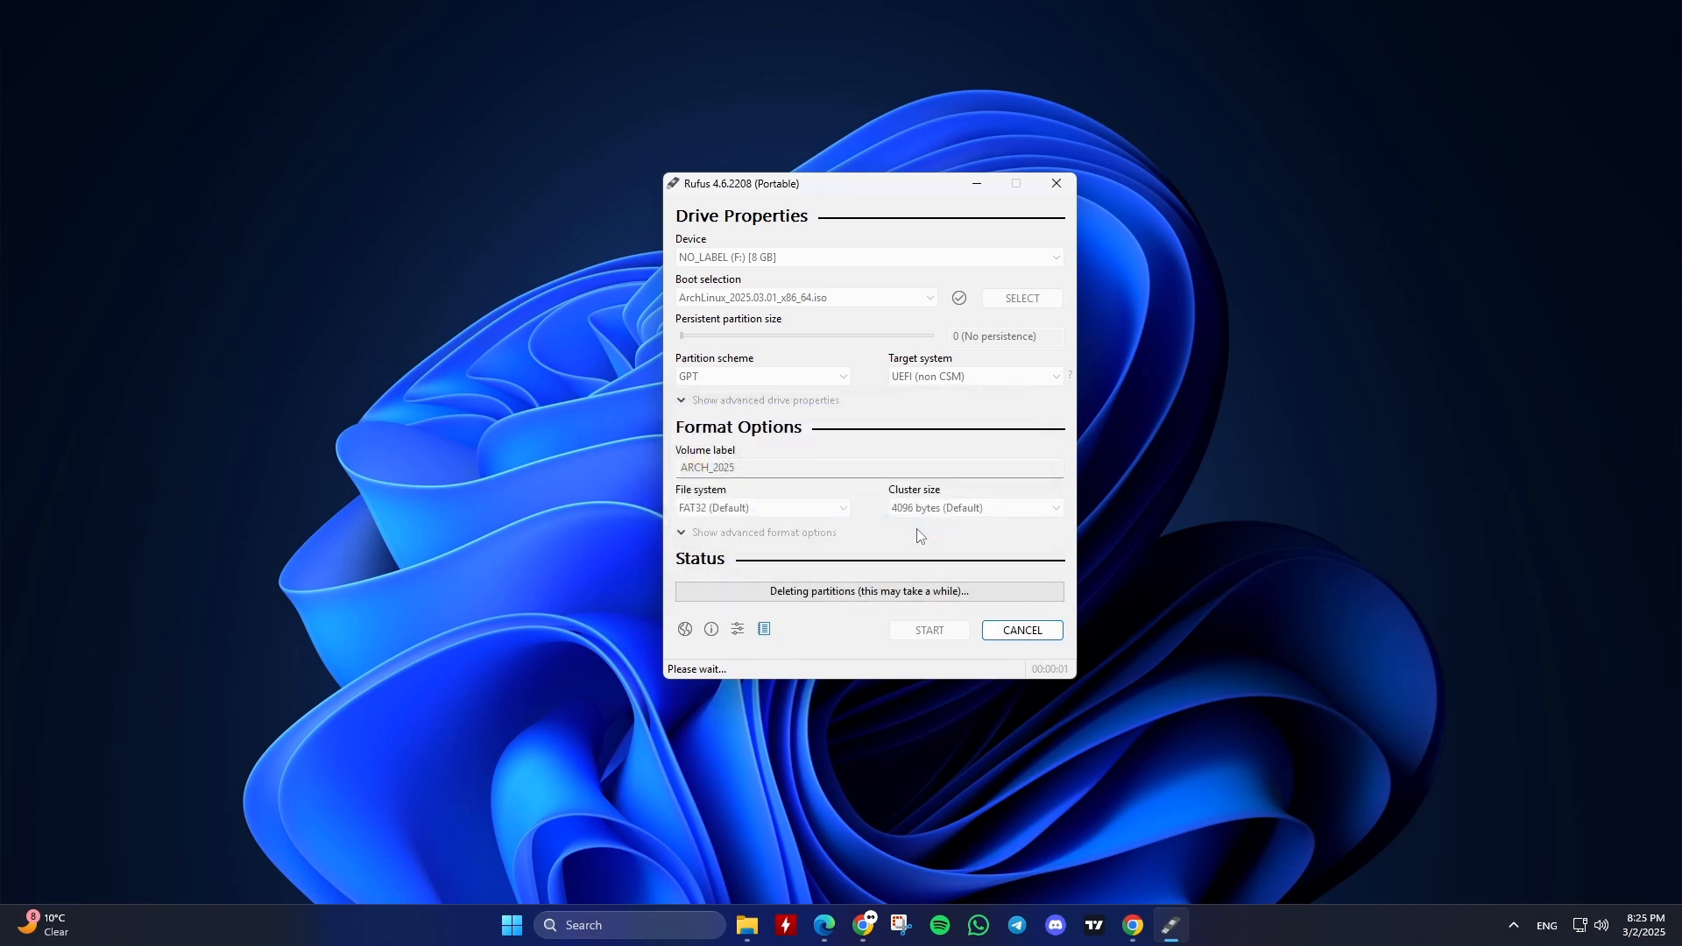